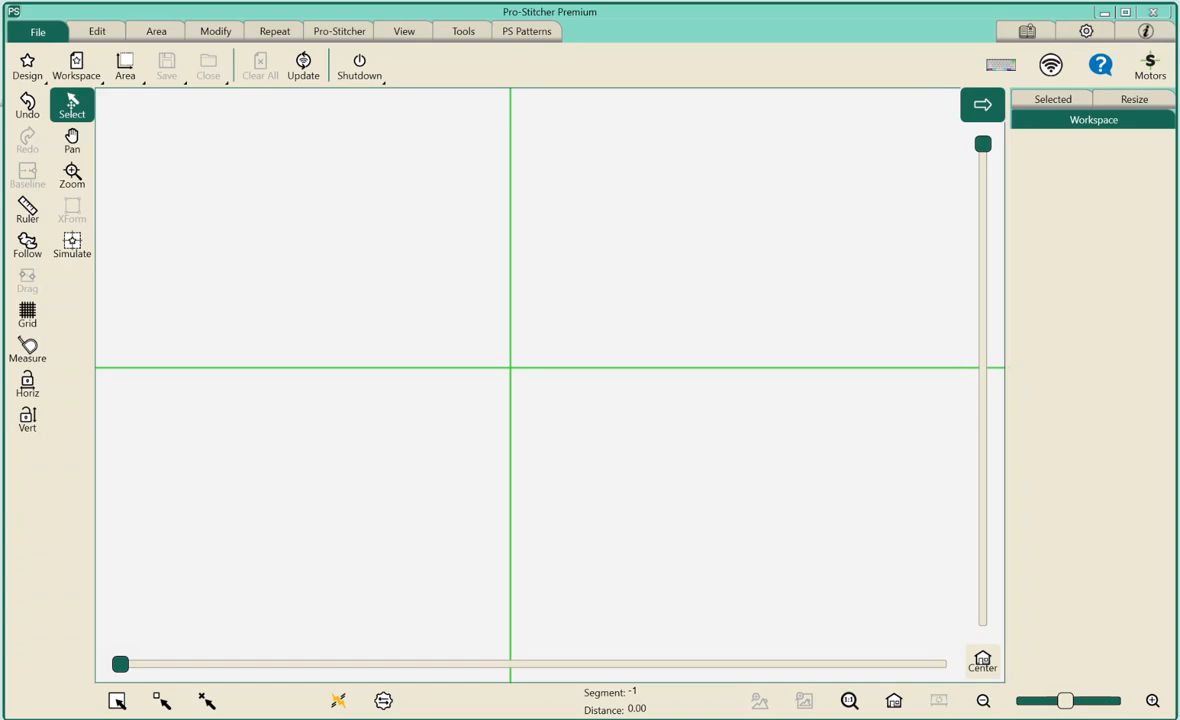
Switch Simulation off under Settings > Advanced > General and dismiss the Setting Changed notice.
click(505, 400)
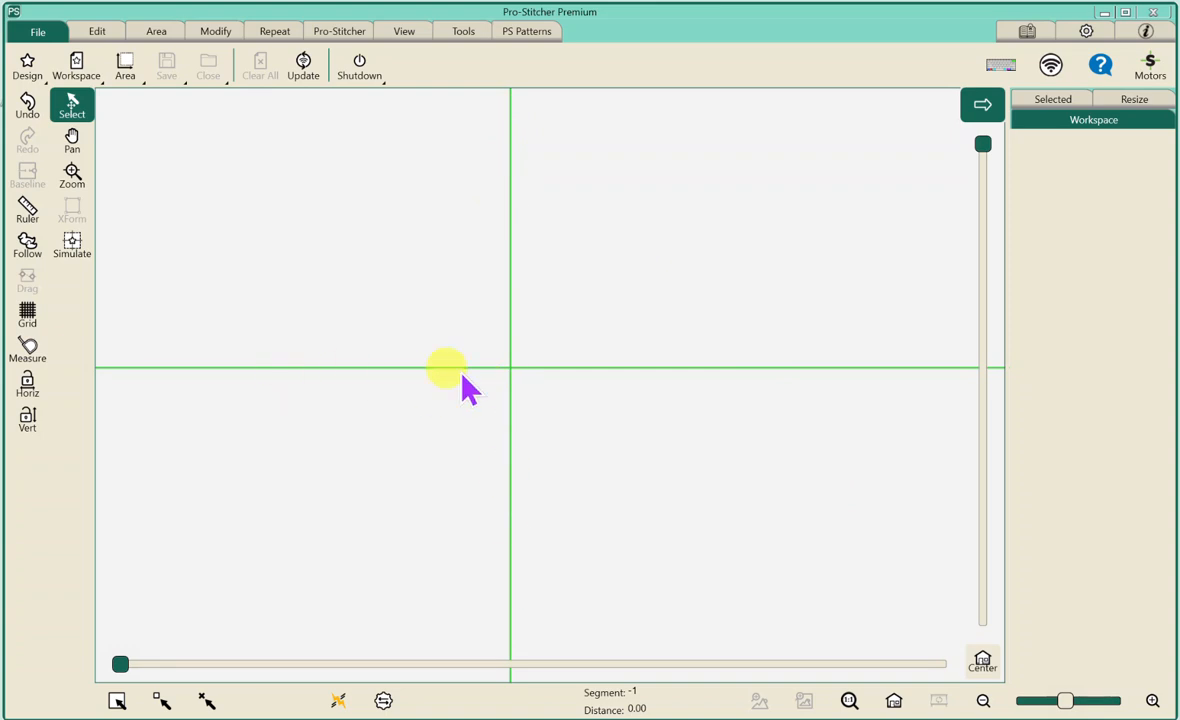
mouse_move(720, 380)
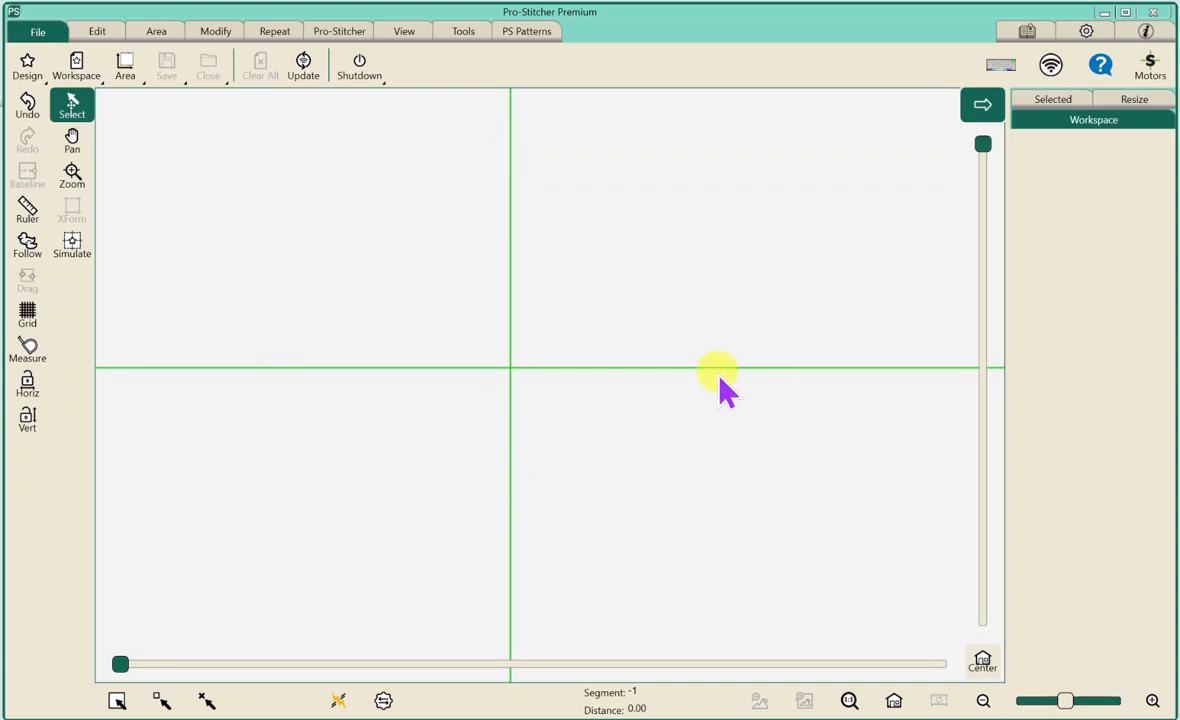
mouse_move(718, 385)
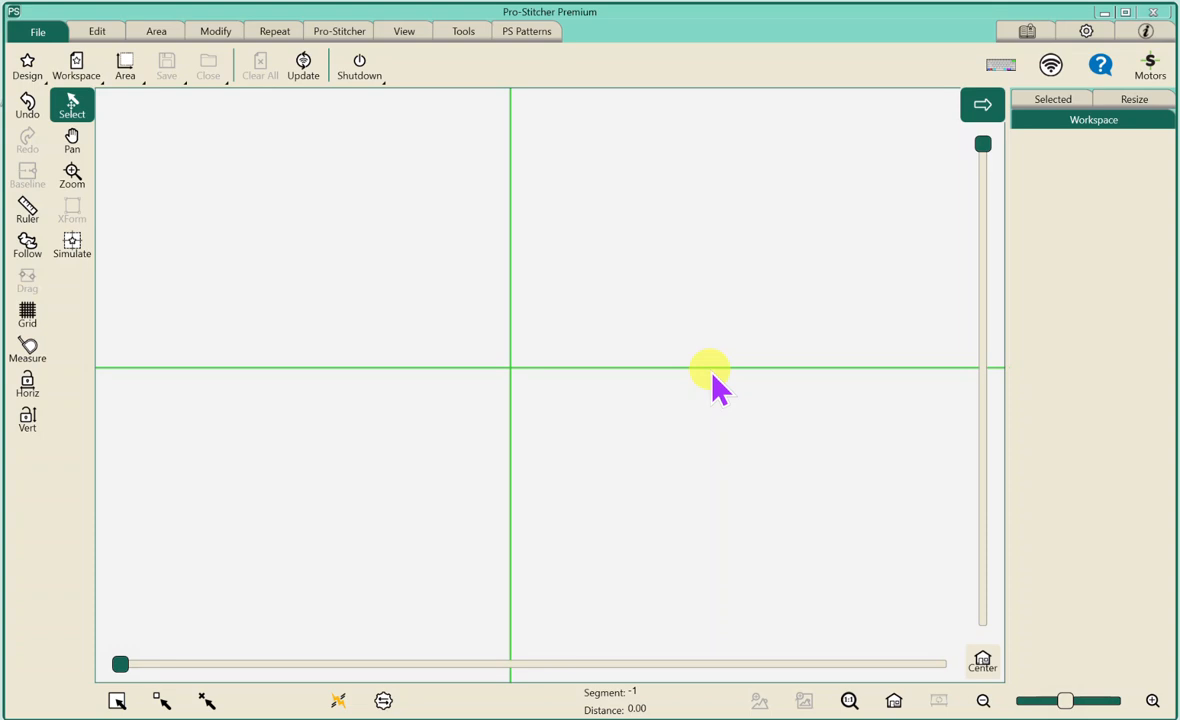
mouse_move(670, 415)
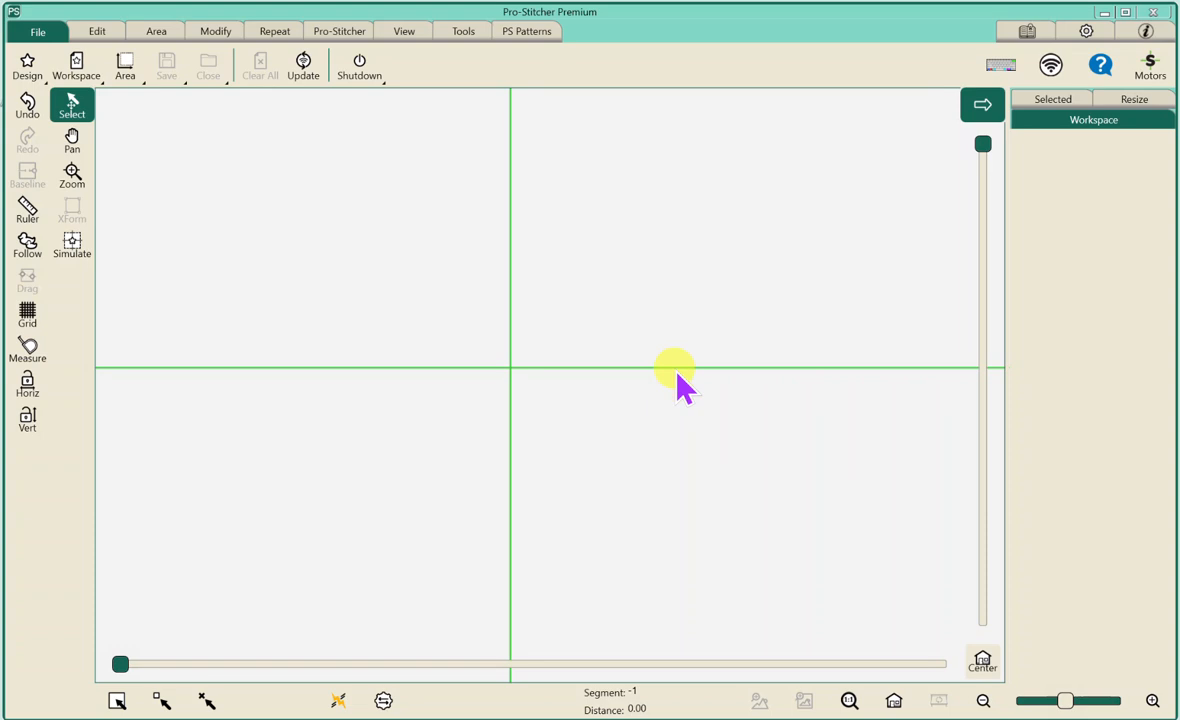
mouse_move(548, 135)
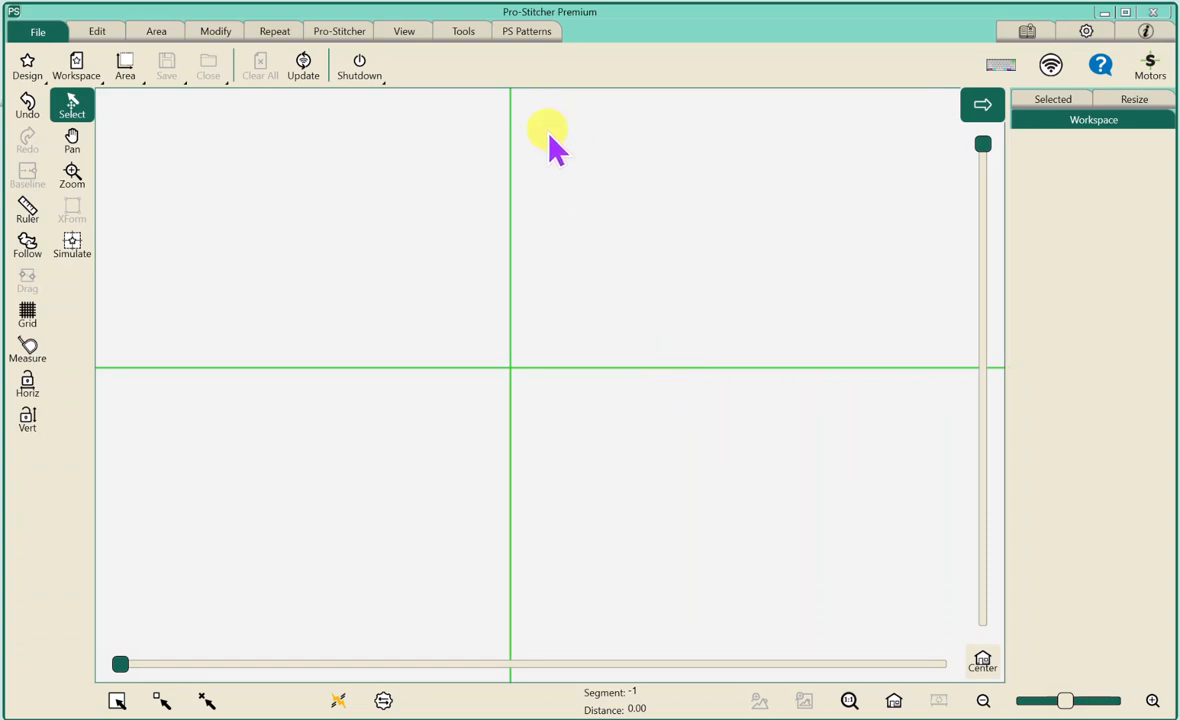
mouse_move(548, 405)
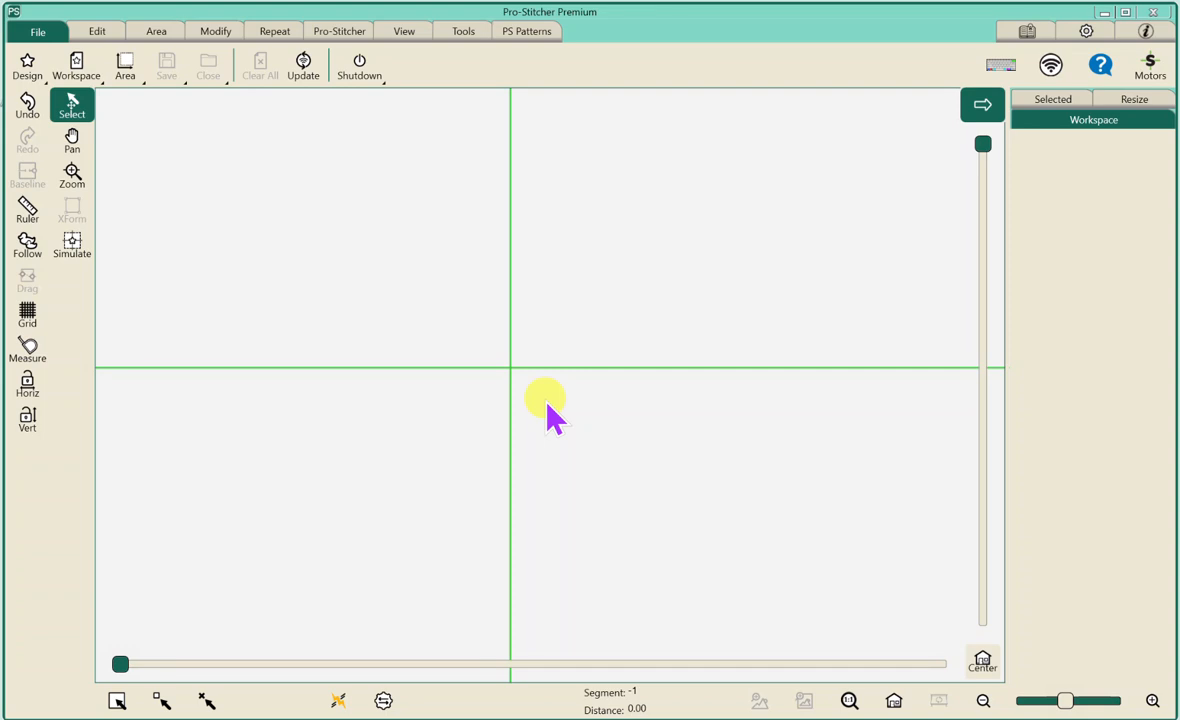
mouse_move(740, 245)
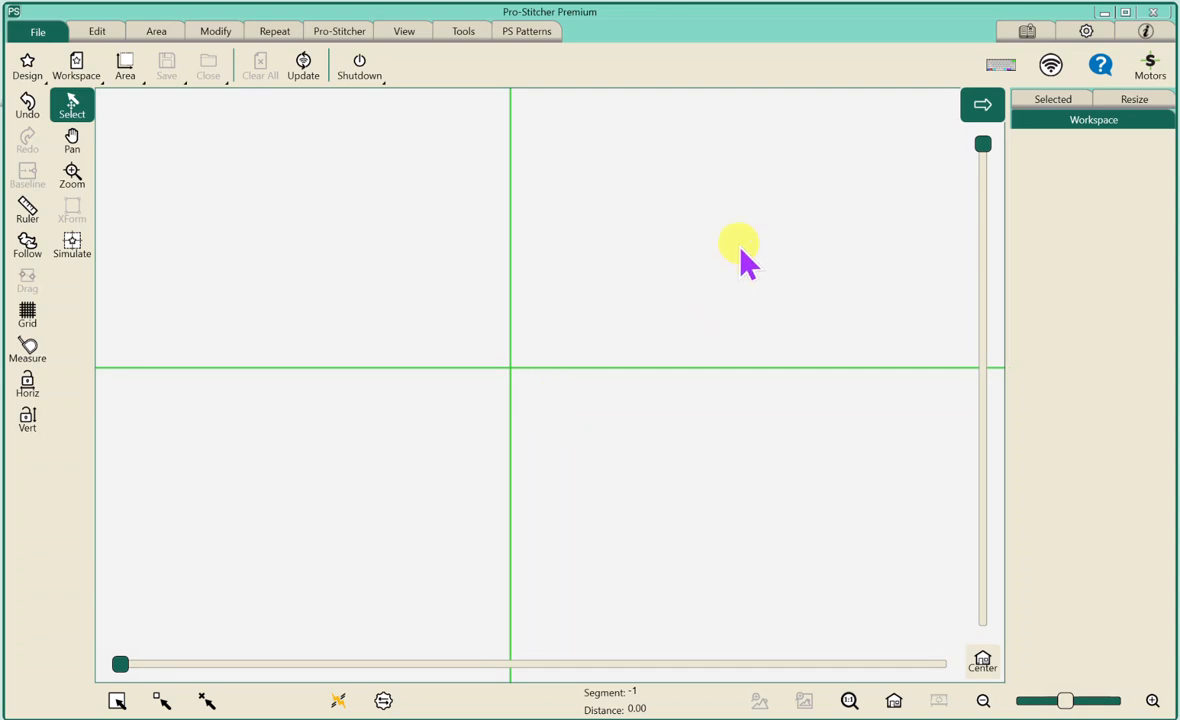
mouse_move(958, 52)
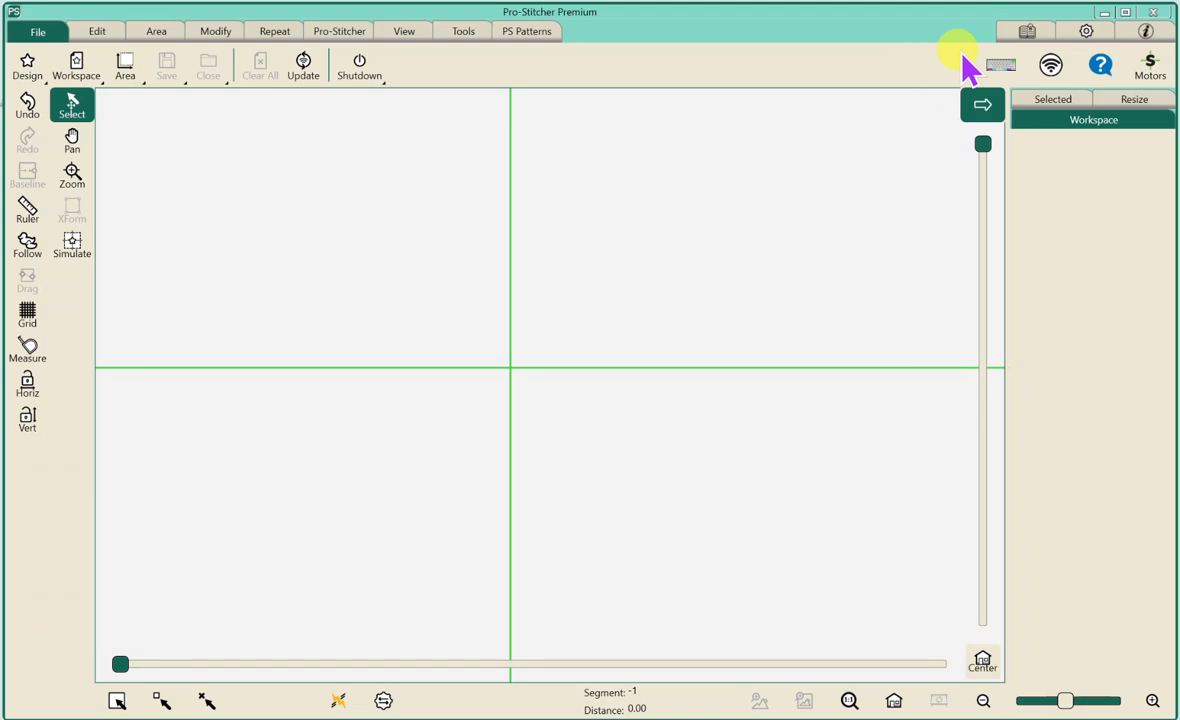
click(1086, 31)
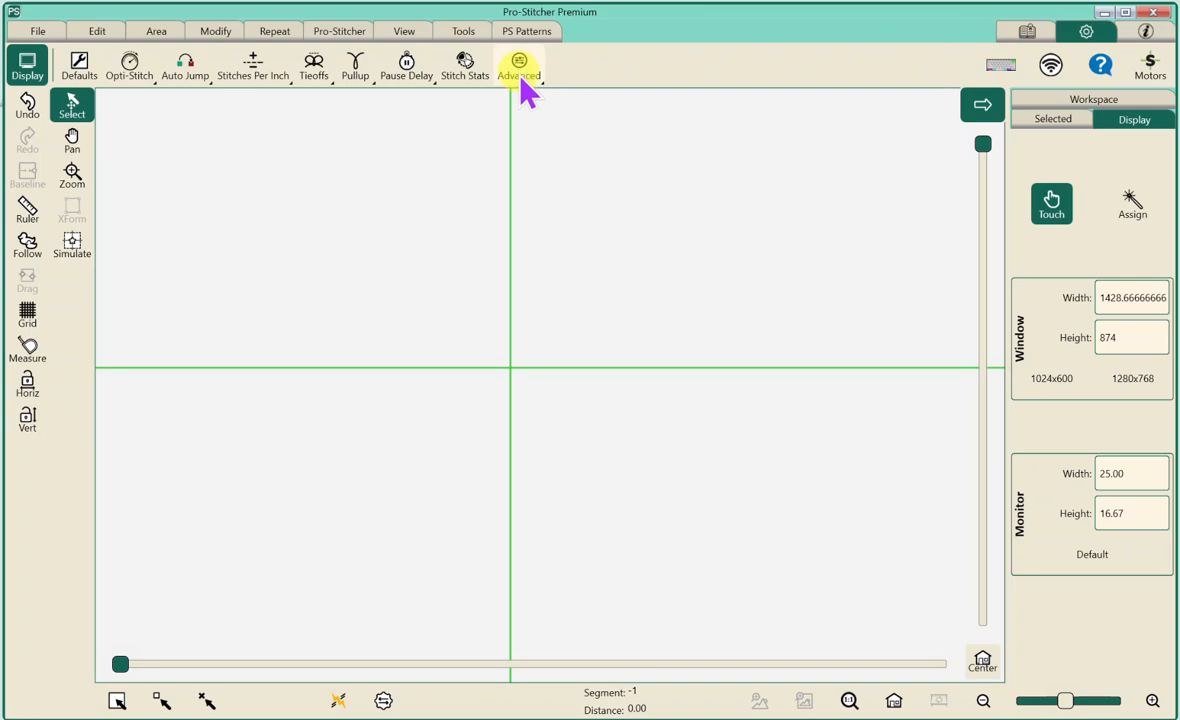
click(519, 65)
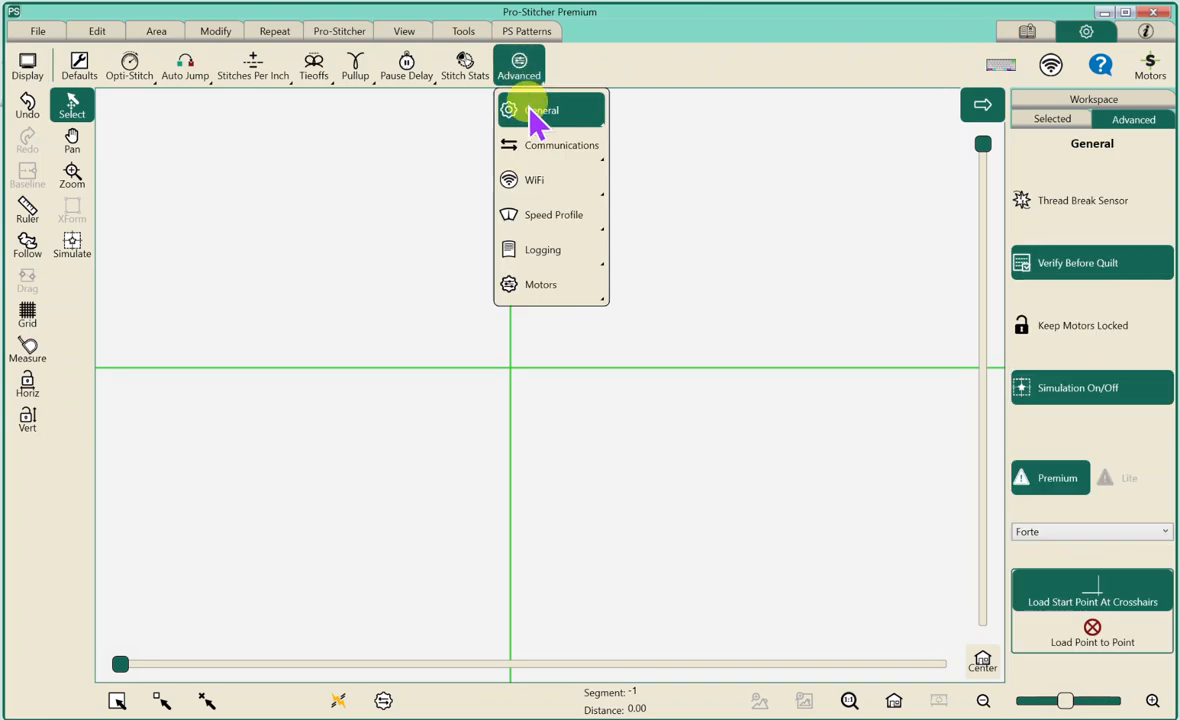
mouse_move(685, 115)
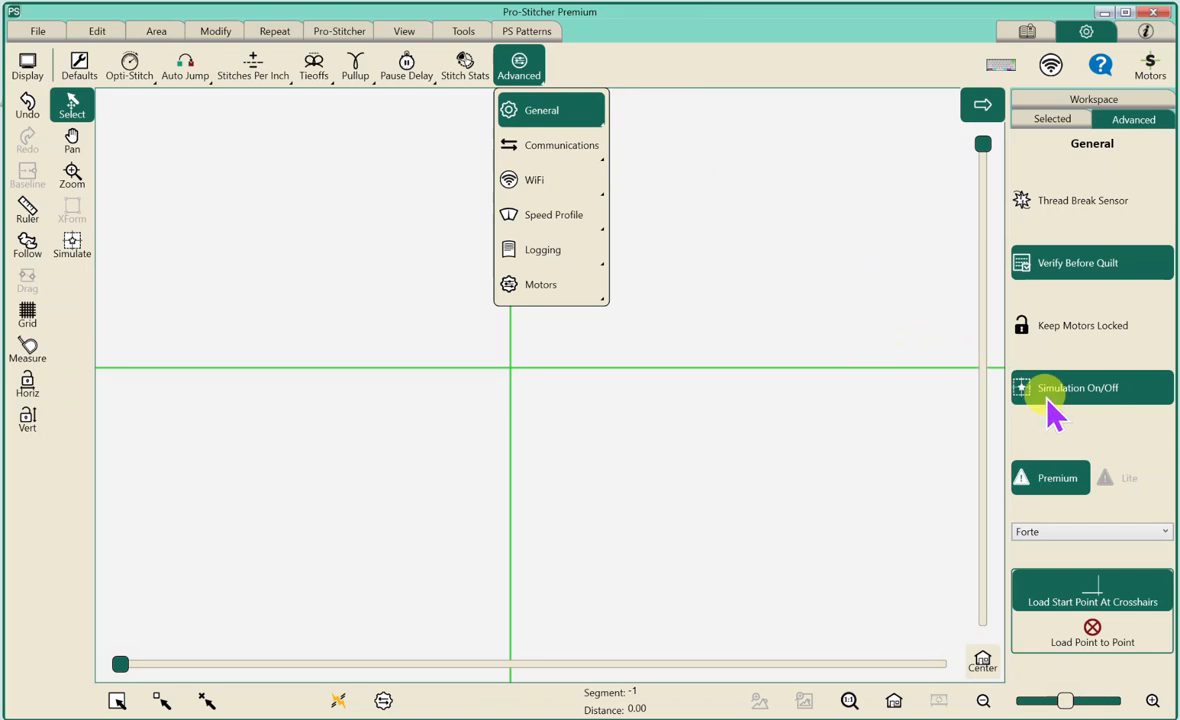
mouse_move(1118, 400)
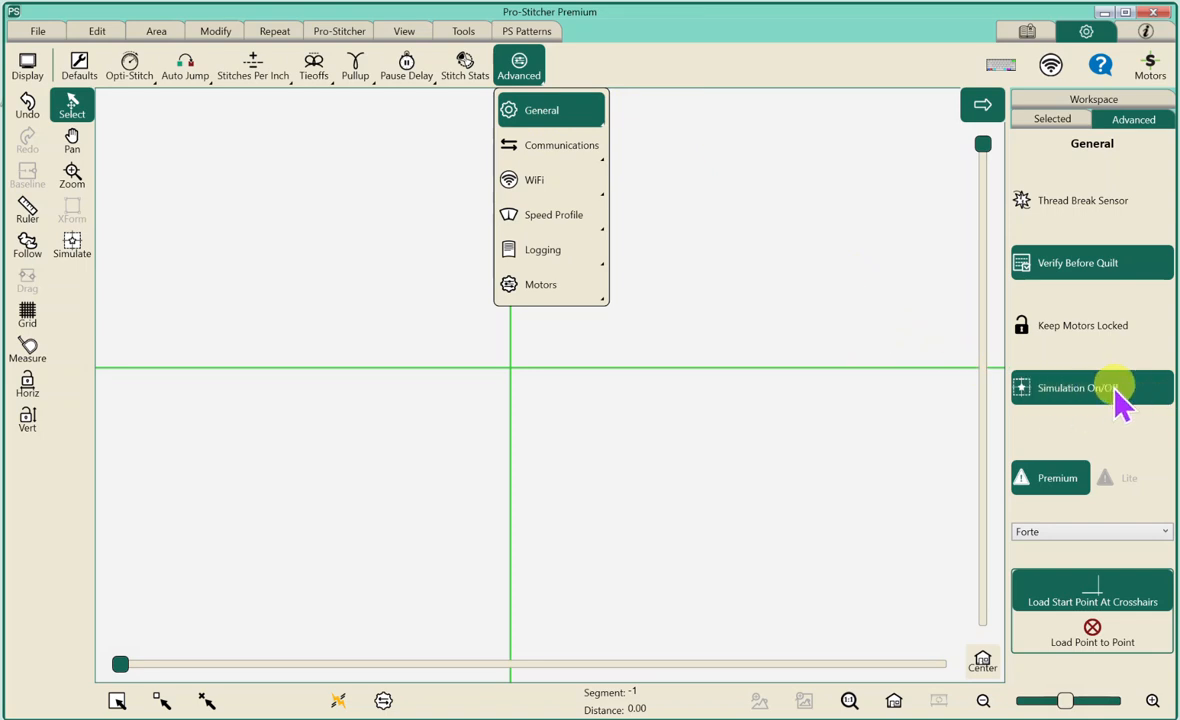
click(1091, 388)
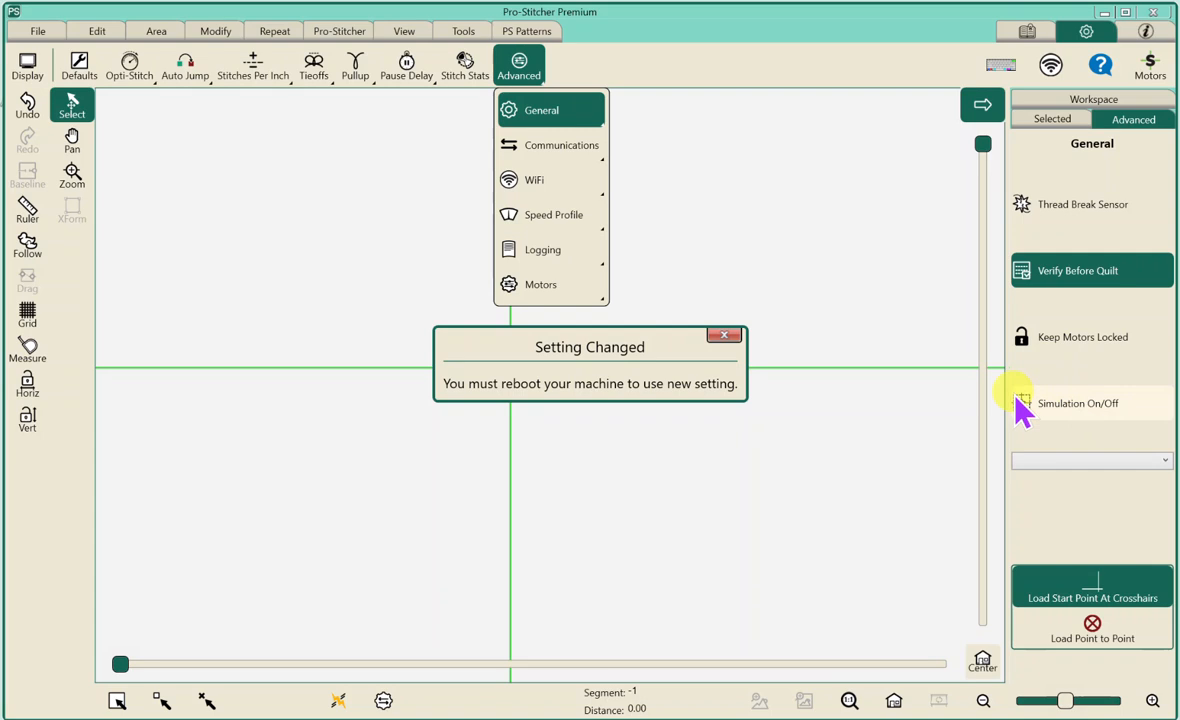
mouse_move(725, 405)
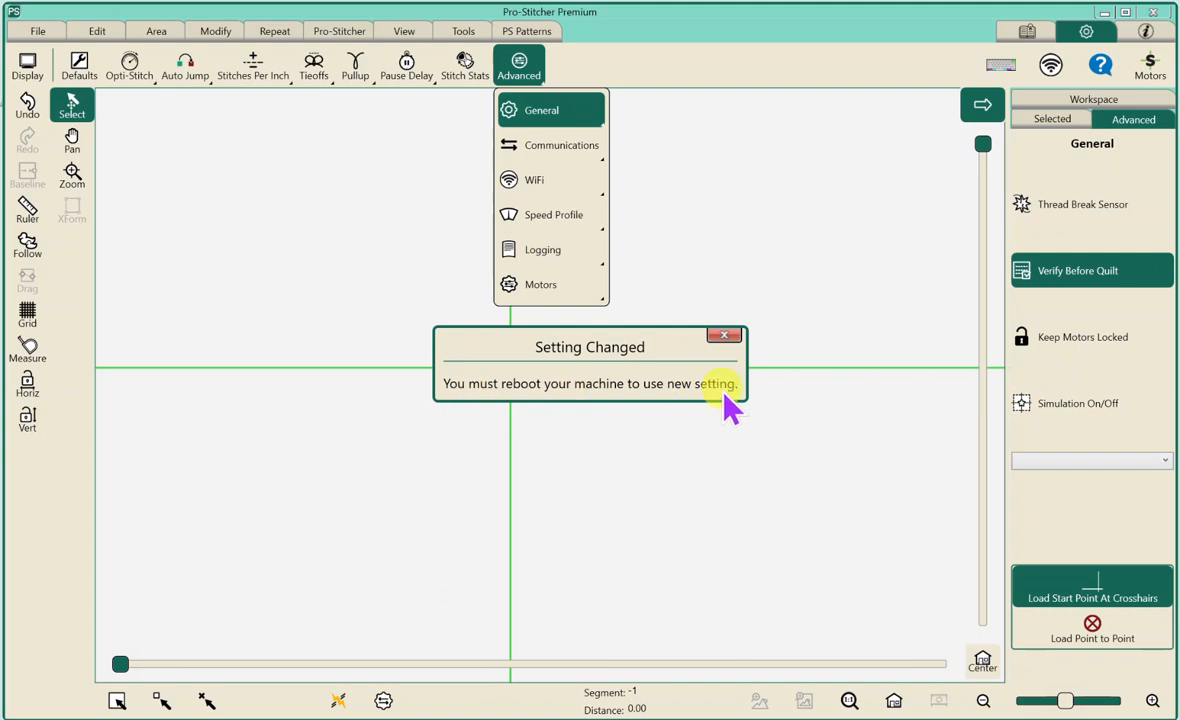
click(724, 335)
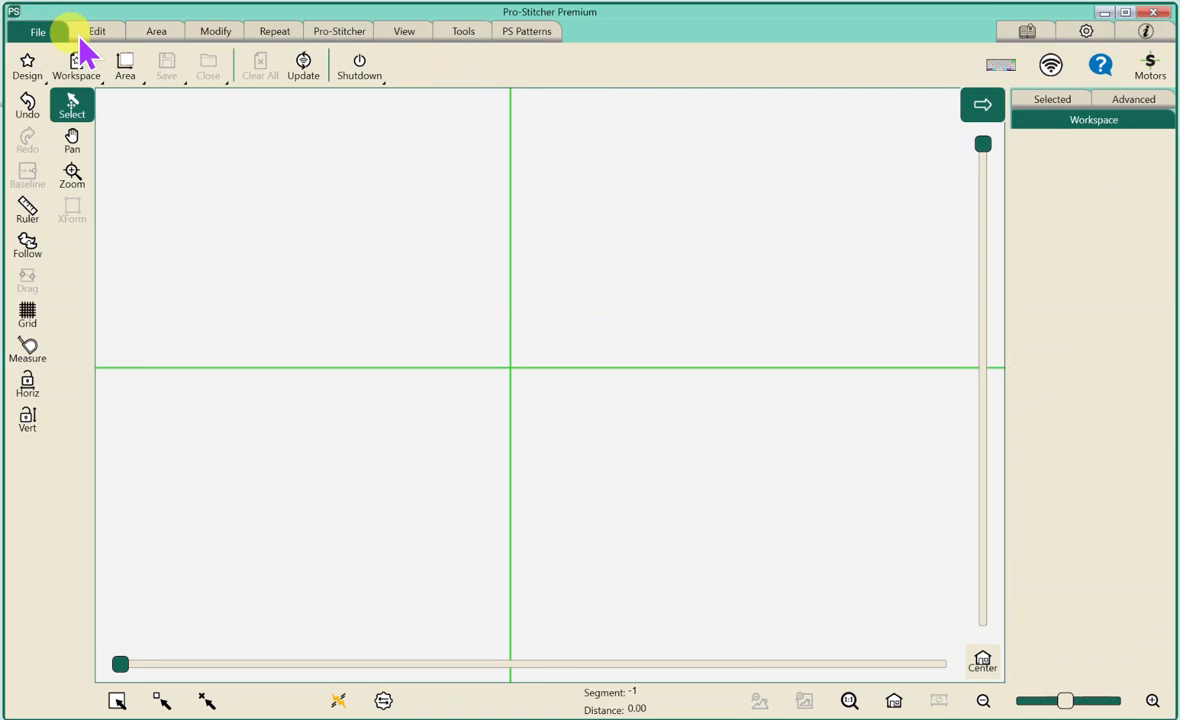
Open the File tab's Shutdown menu showing Shut Down, Reboot and Exit To Windows.
click(359, 65)
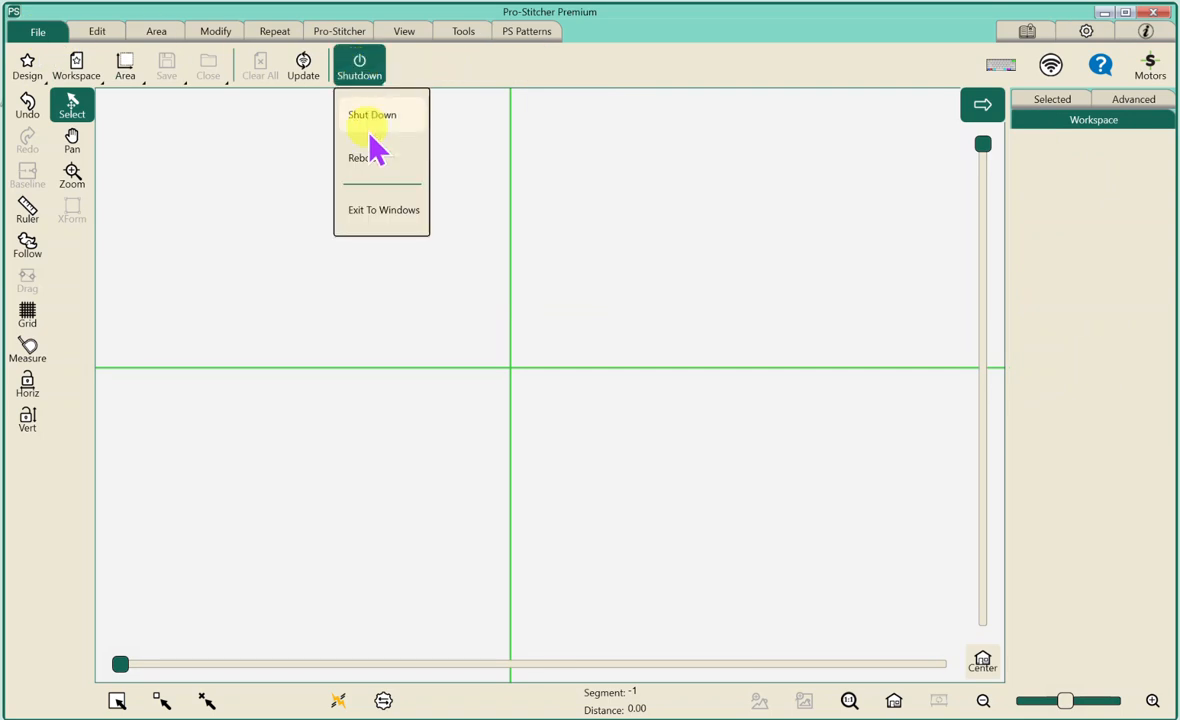
mouse_move(375, 158)
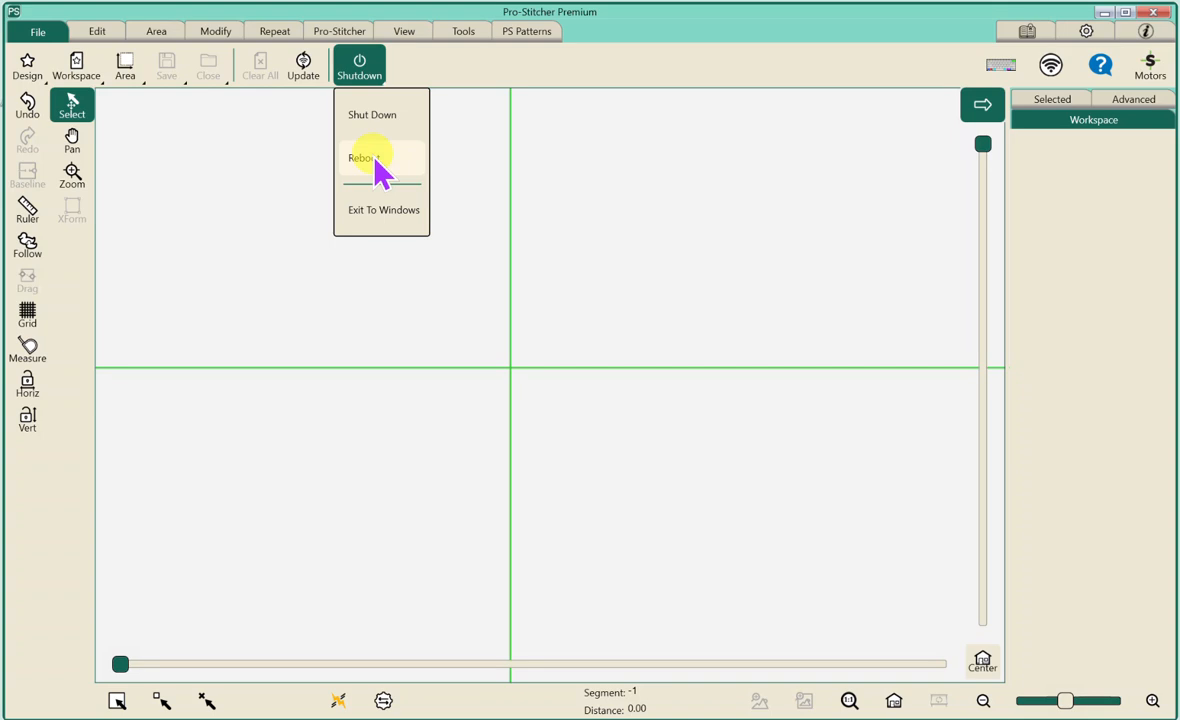
mouse_move(385, 170)
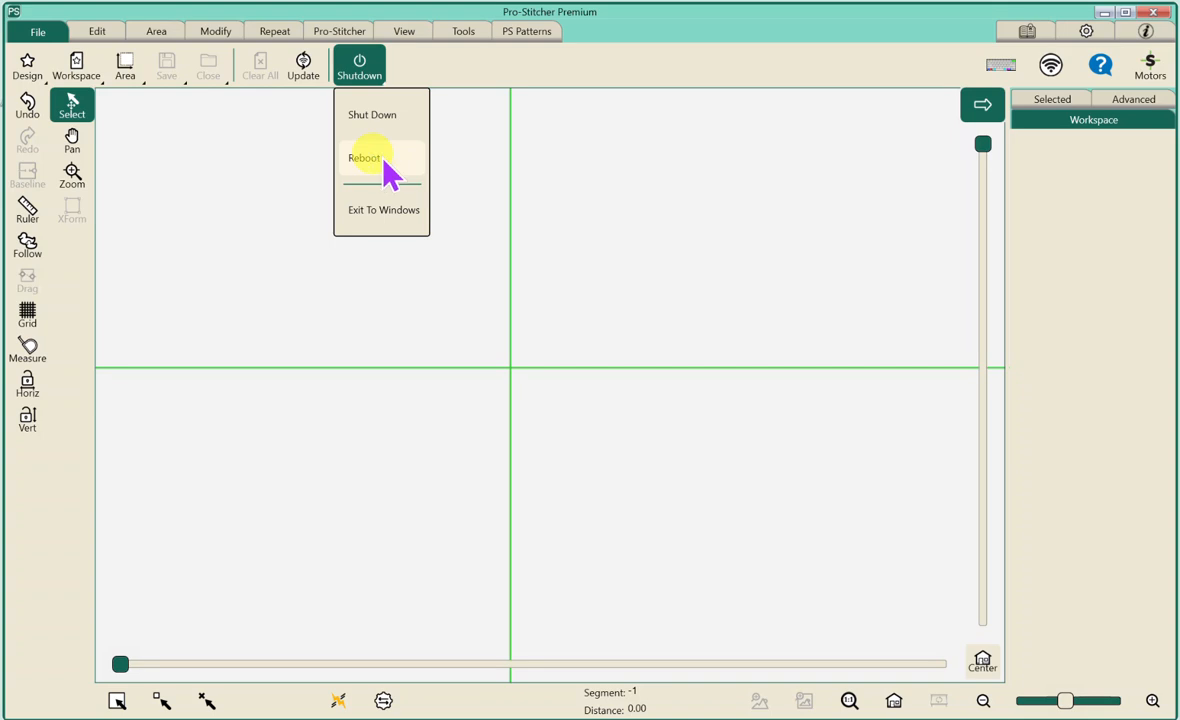
mouse_move(490, 160)
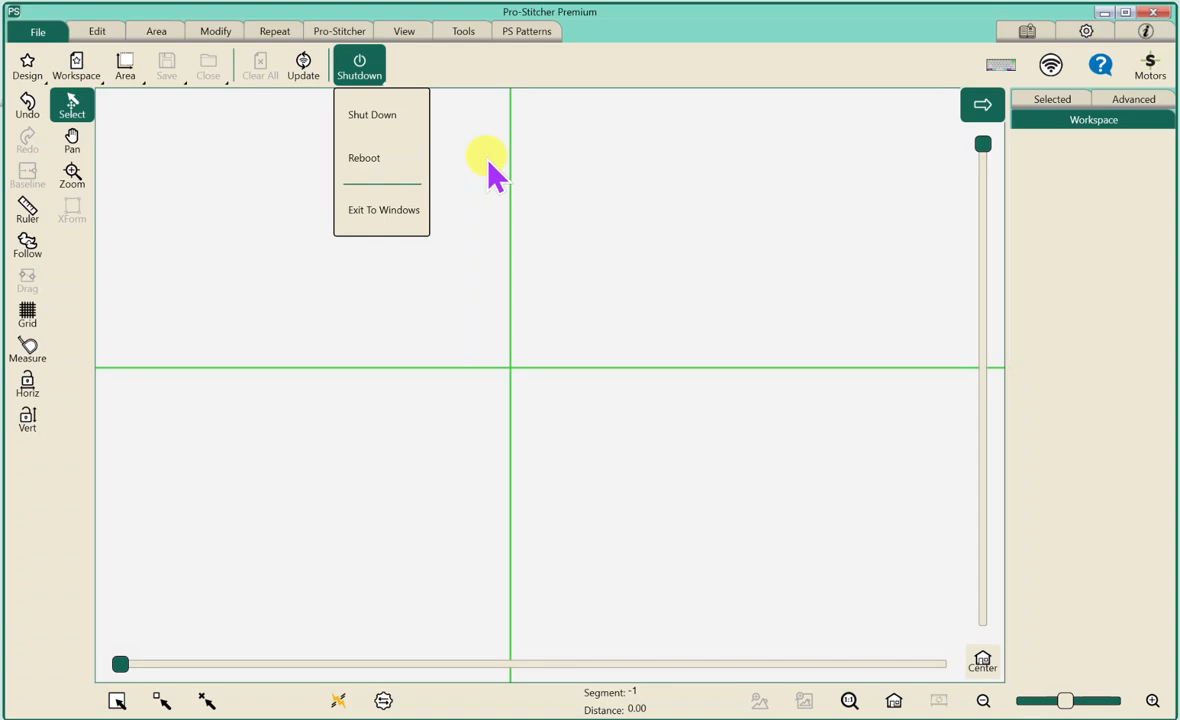